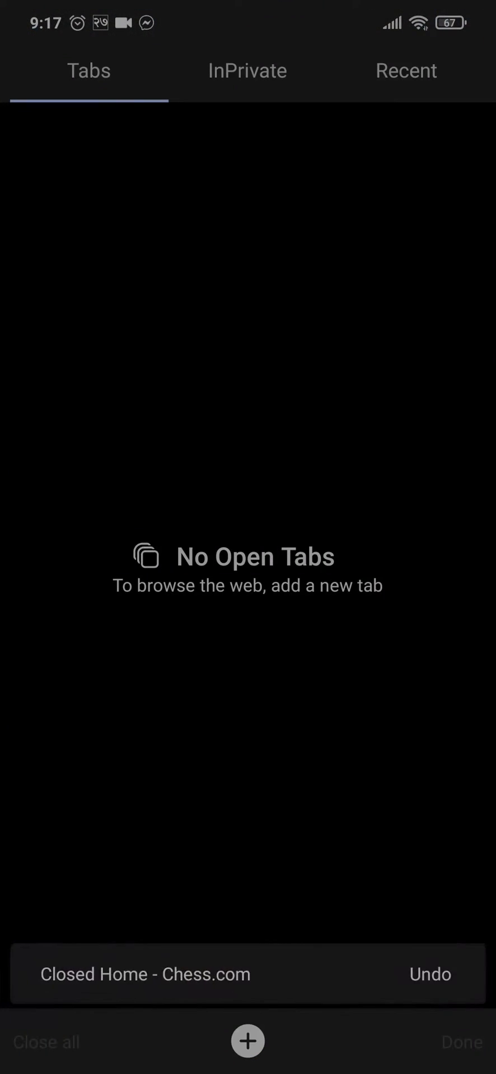
# Step: Undo the 'Closed Home - Chess.com' notice to reopen the Chess.com home page
pyautogui.click(246, 1041)
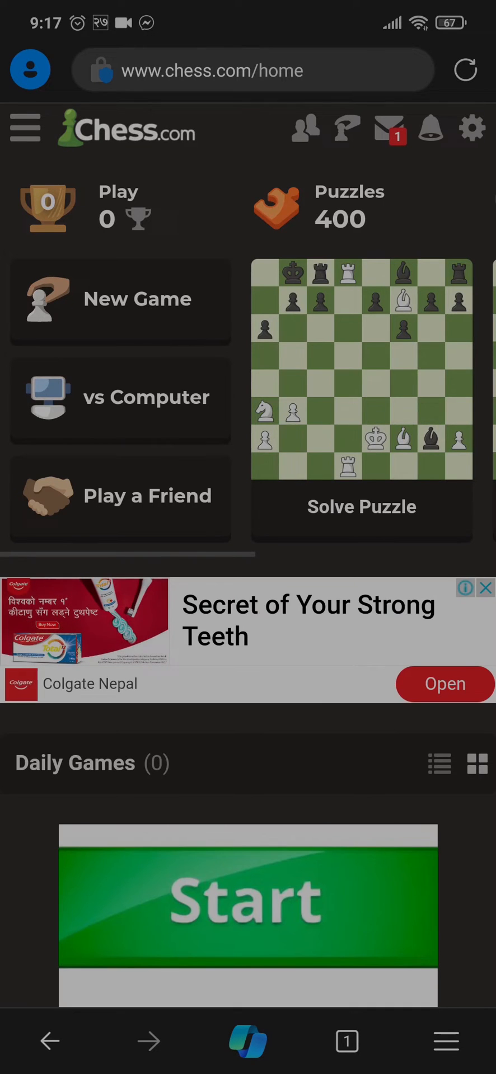
# Step: Go to Profile from the Settings gear menu
pyautogui.click(470, 128)
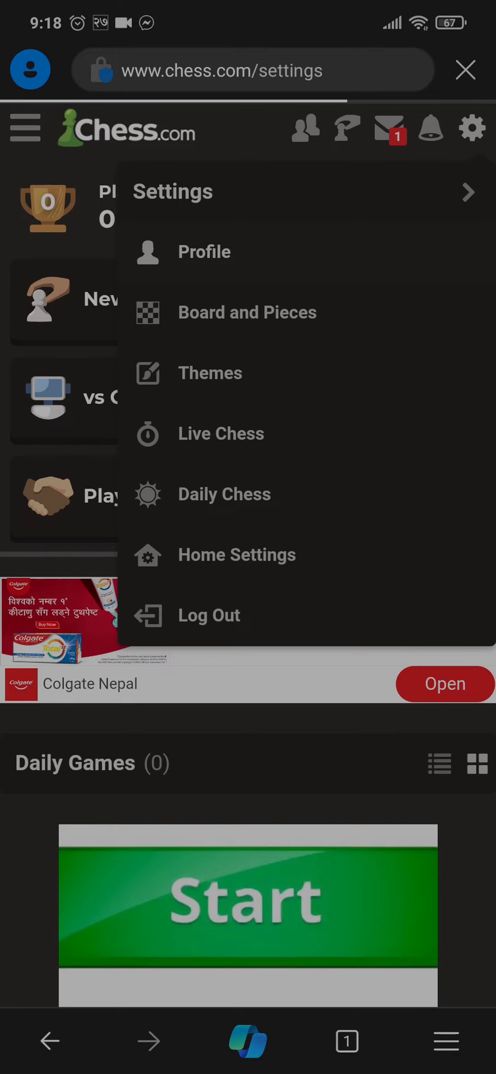
pyautogui.click(203, 252)
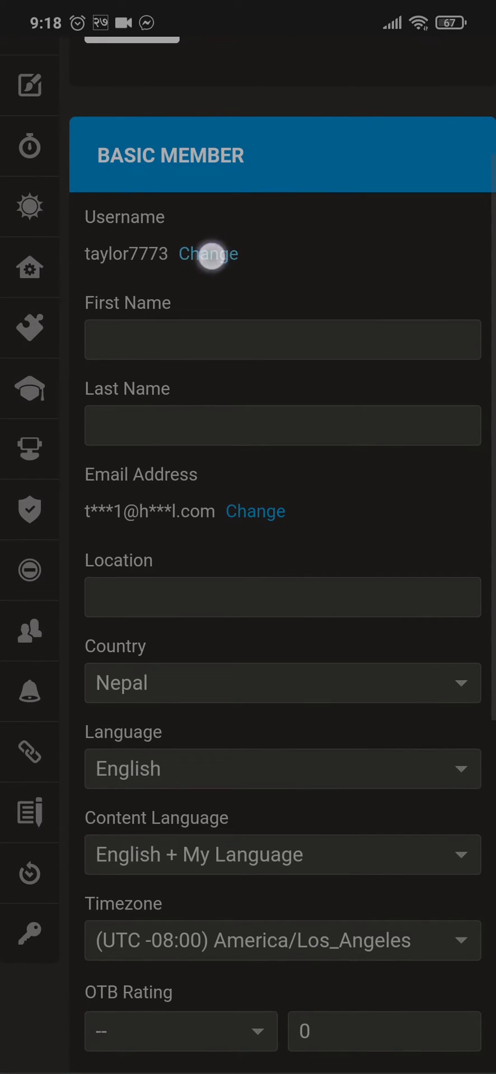
# Step: Open Change next to Username and focus the new Username field
pyautogui.click(208, 253)
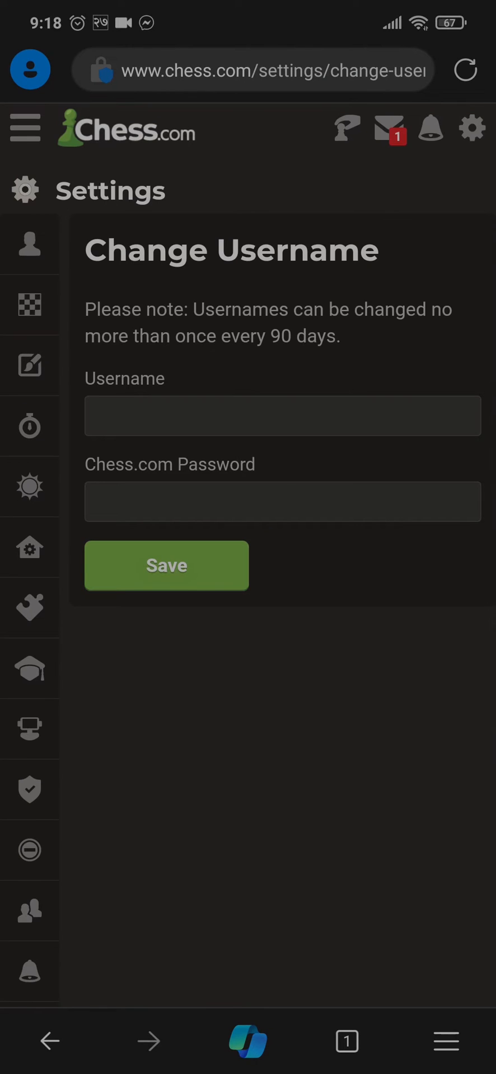
pyautogui.click(281, 415)
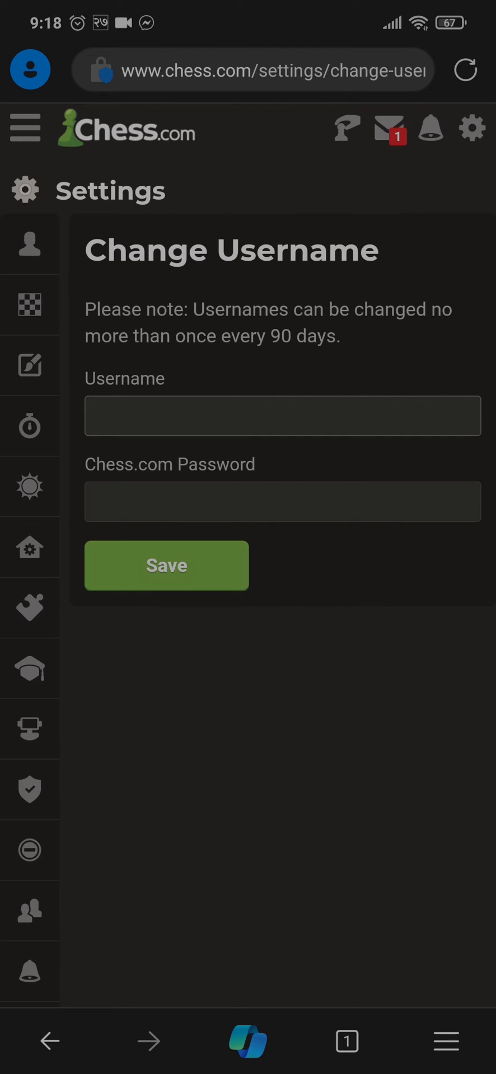
# Step: Enter the suggested 'tatlo' username plus 22 and the password, then open the app list
pyautogui.write('tatlo')
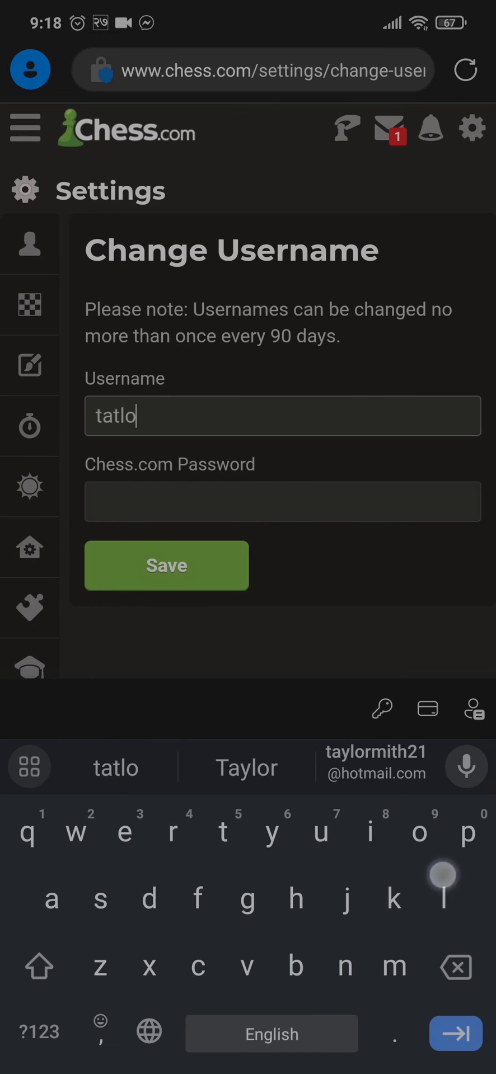
pyautogui.click(246, 768)
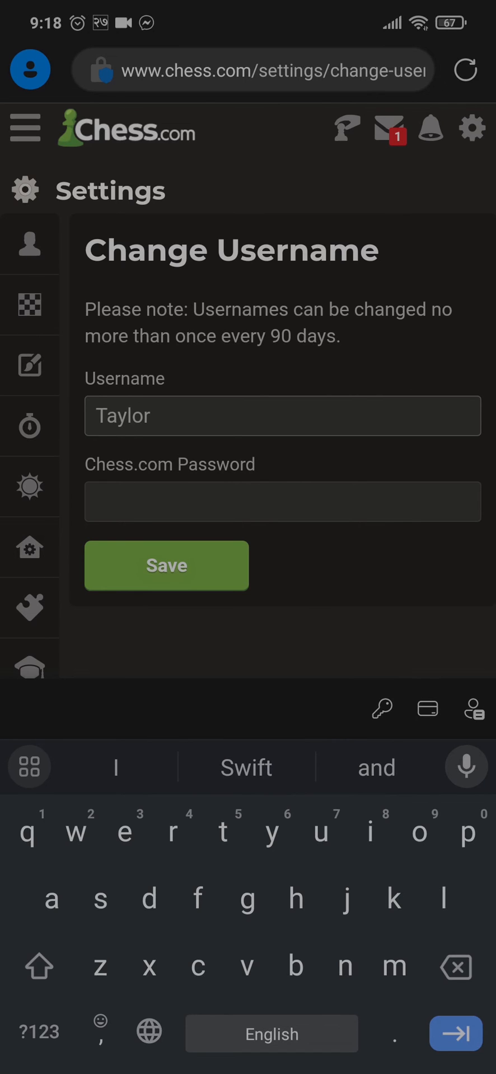
pyautogui.write('22')
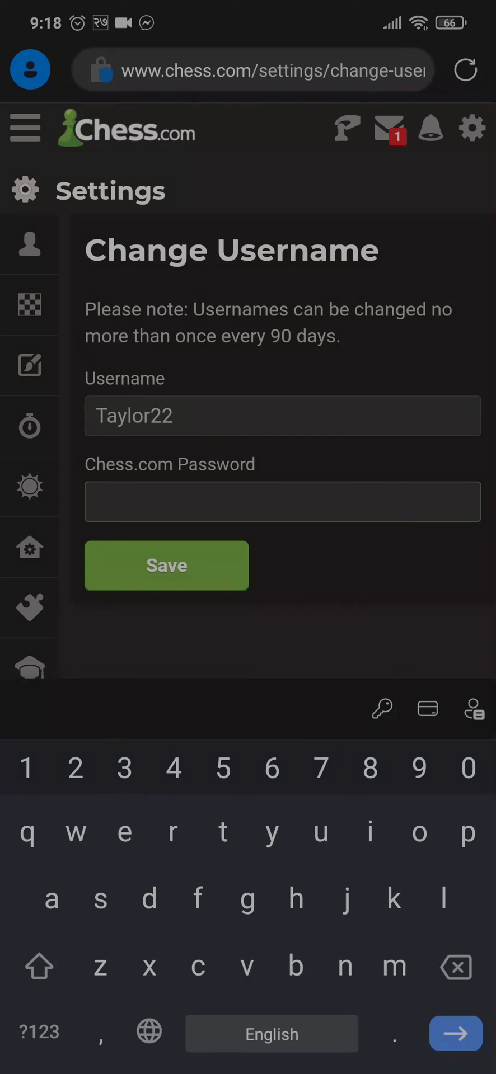
pyautogui.write('password')
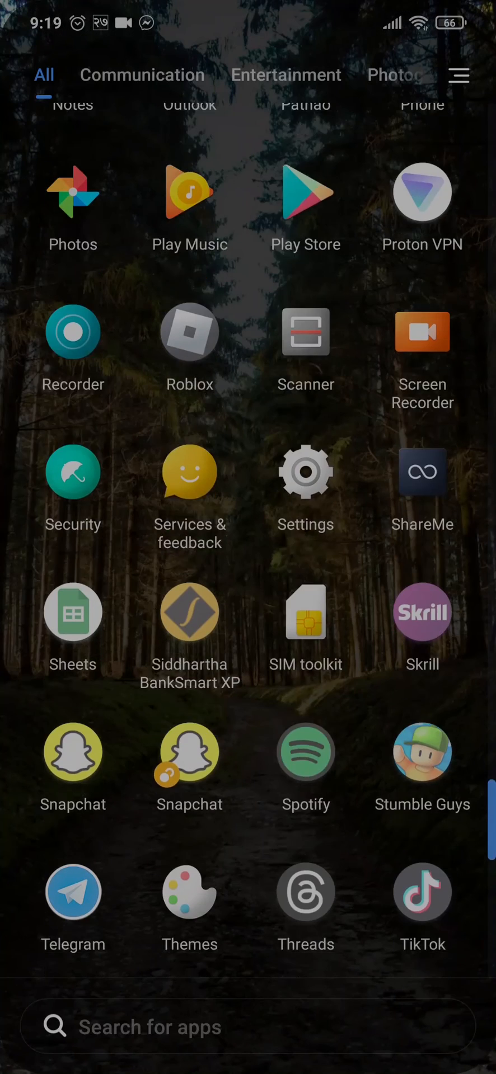
pyautogui.scroll(-3)
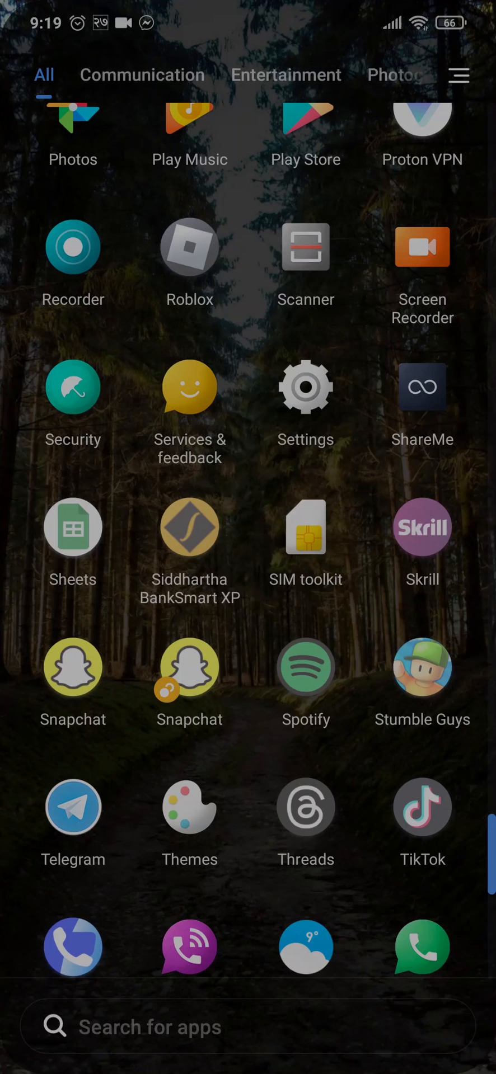